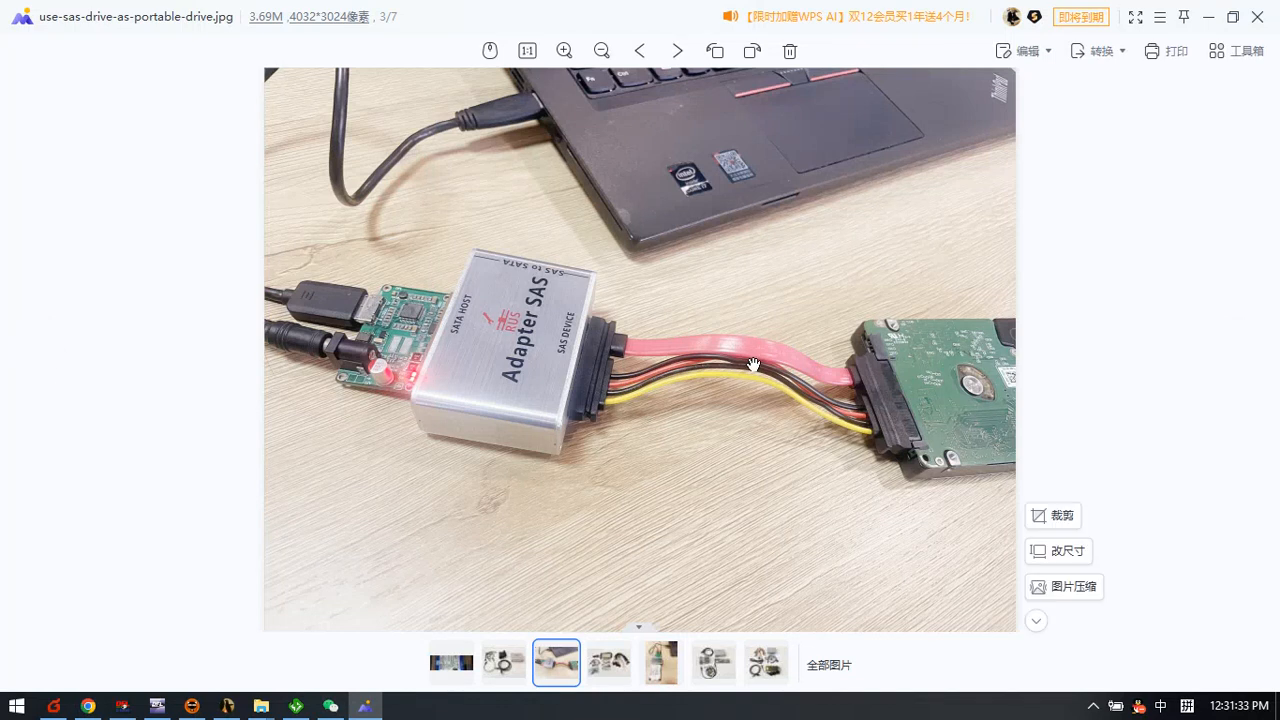
pyautogui.moveTo(836, 412)
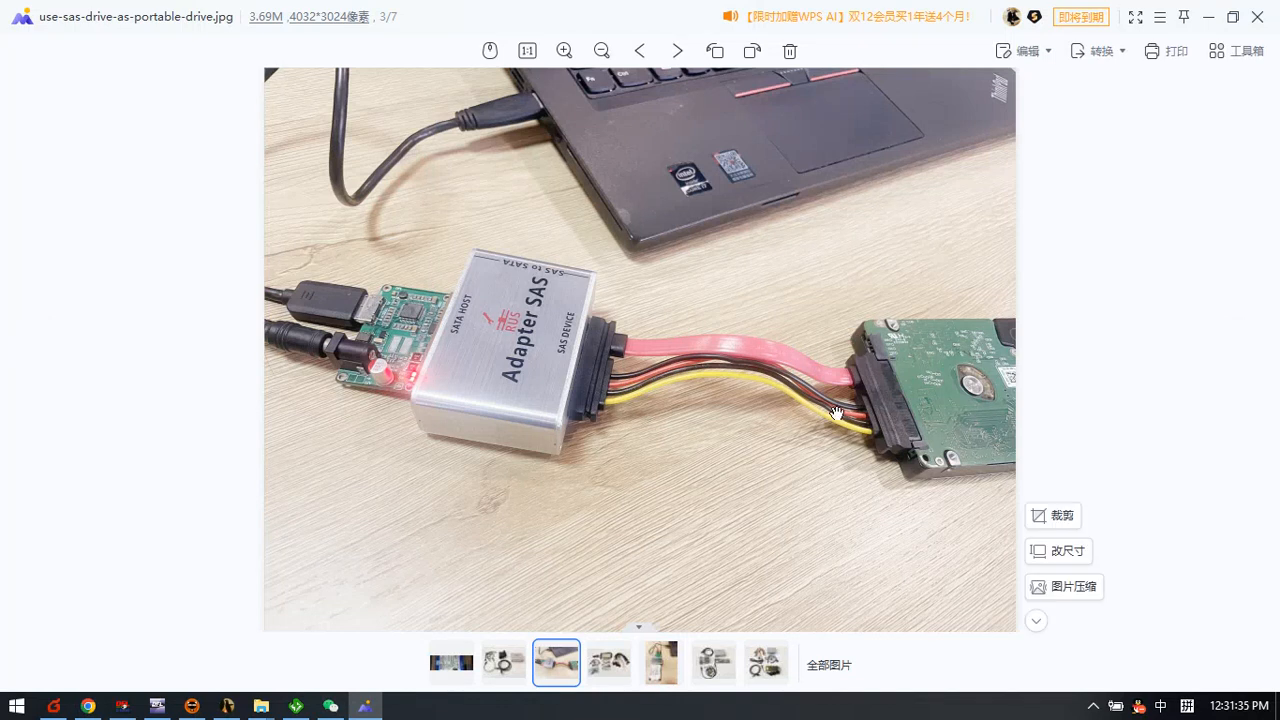
pyautogui.moveTo(936, 398)
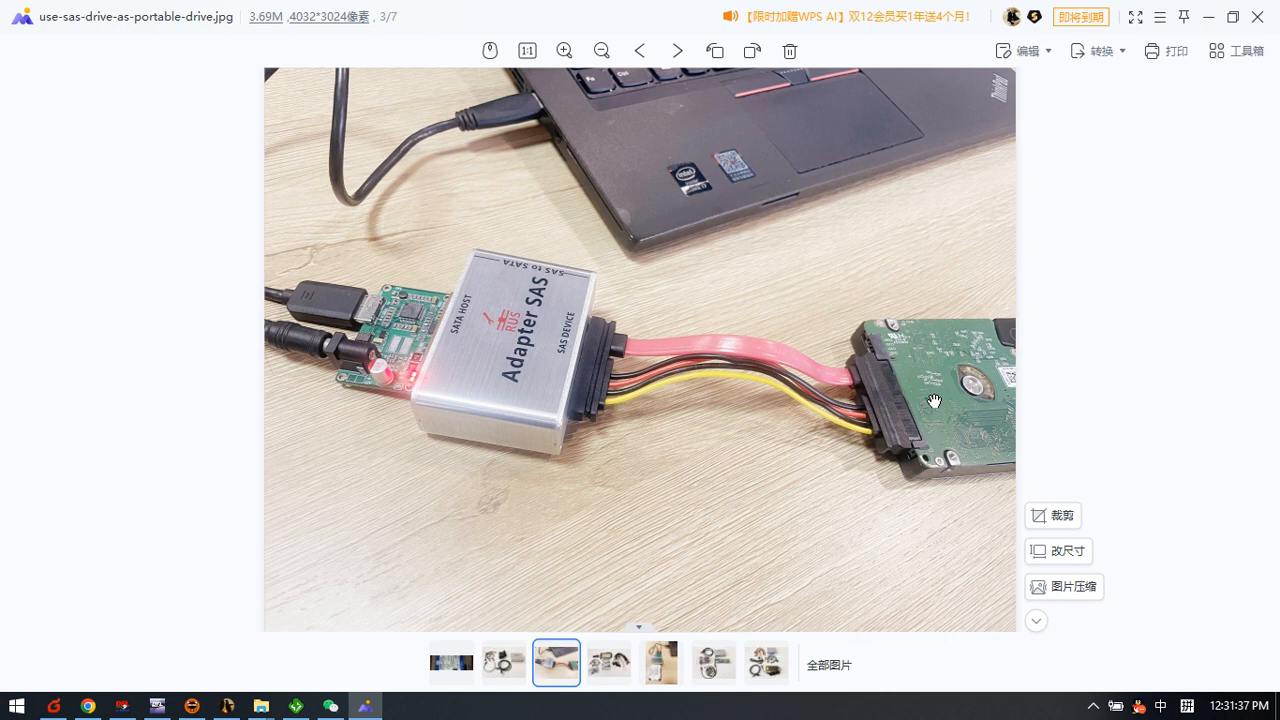
pyautogui.moveTo(816, 376)
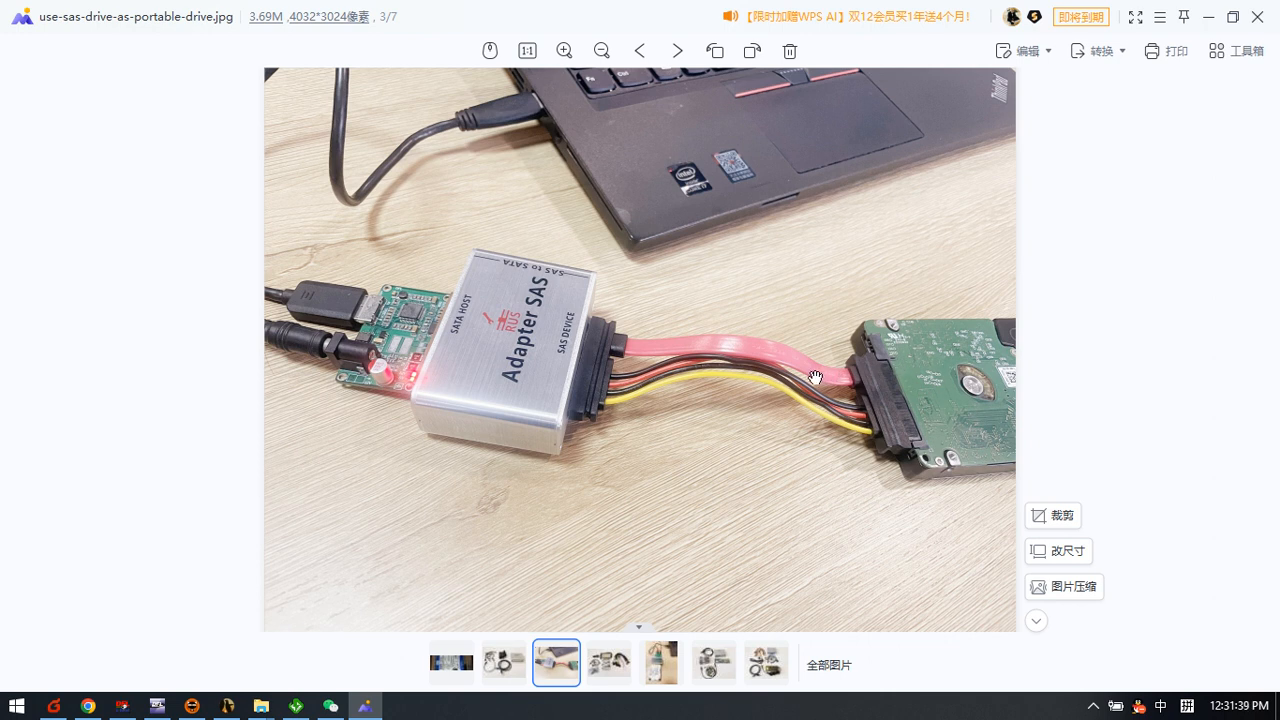
pyautogui.moveTo(680, 180)
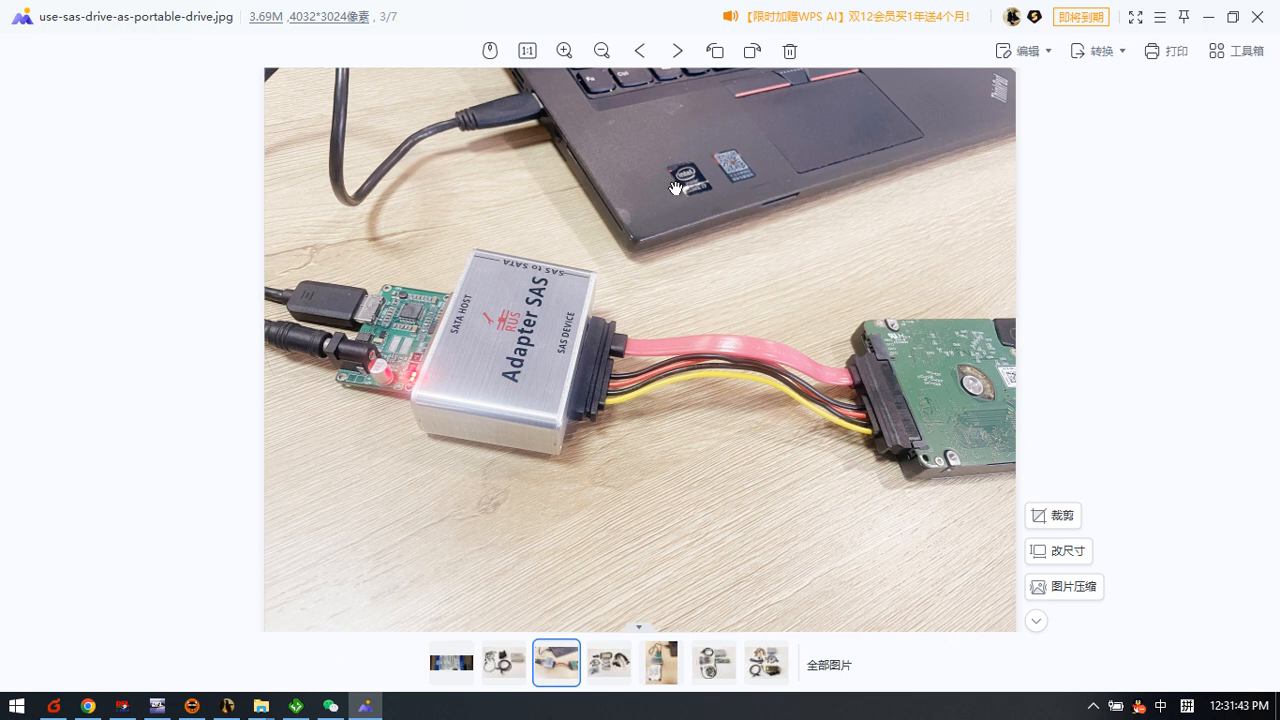
pyautogui.moveTo(928, 408)
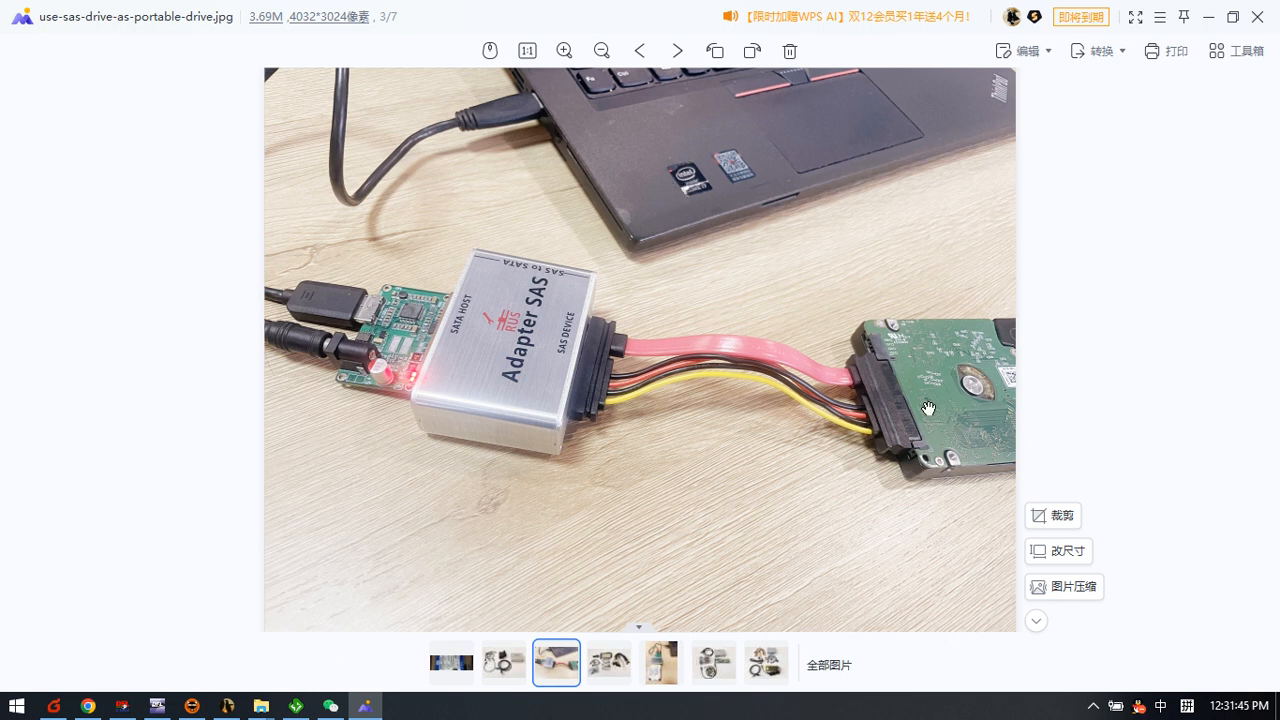
pyautogui.moveTo(938, 392)
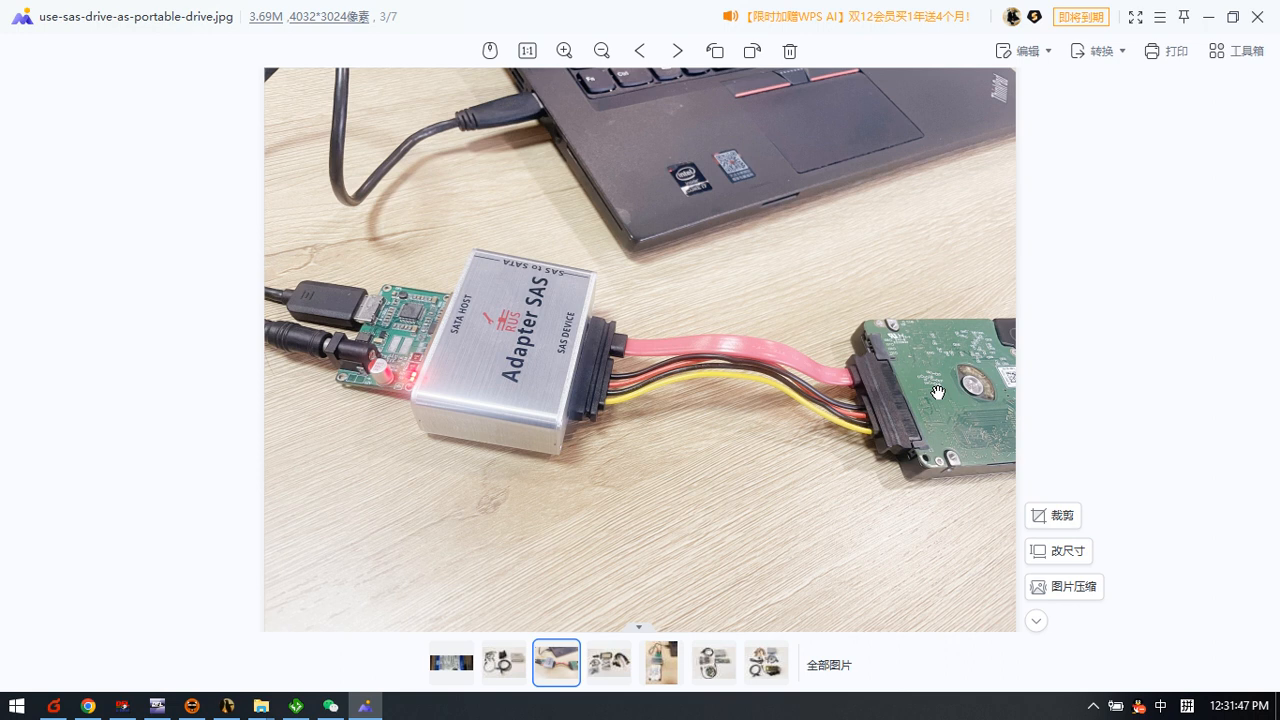
pyautogui.moveTo(924, 390)
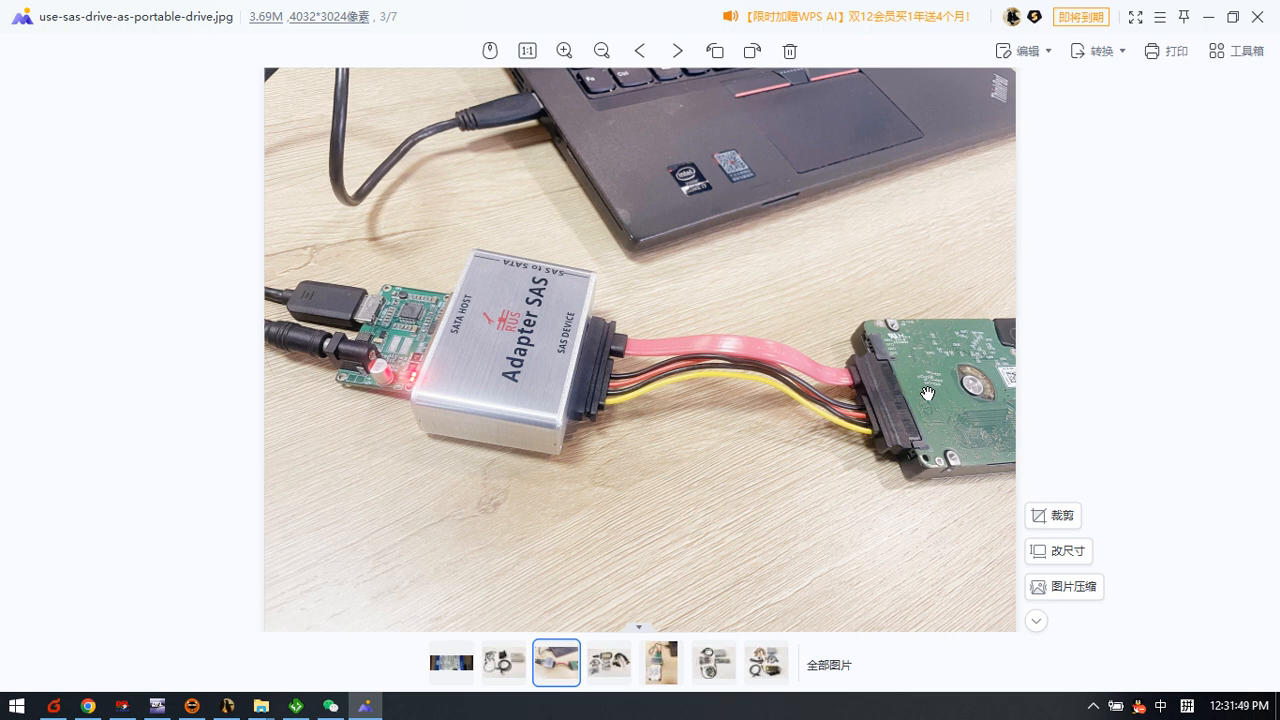
pyautogui.moveTo(956, 418)
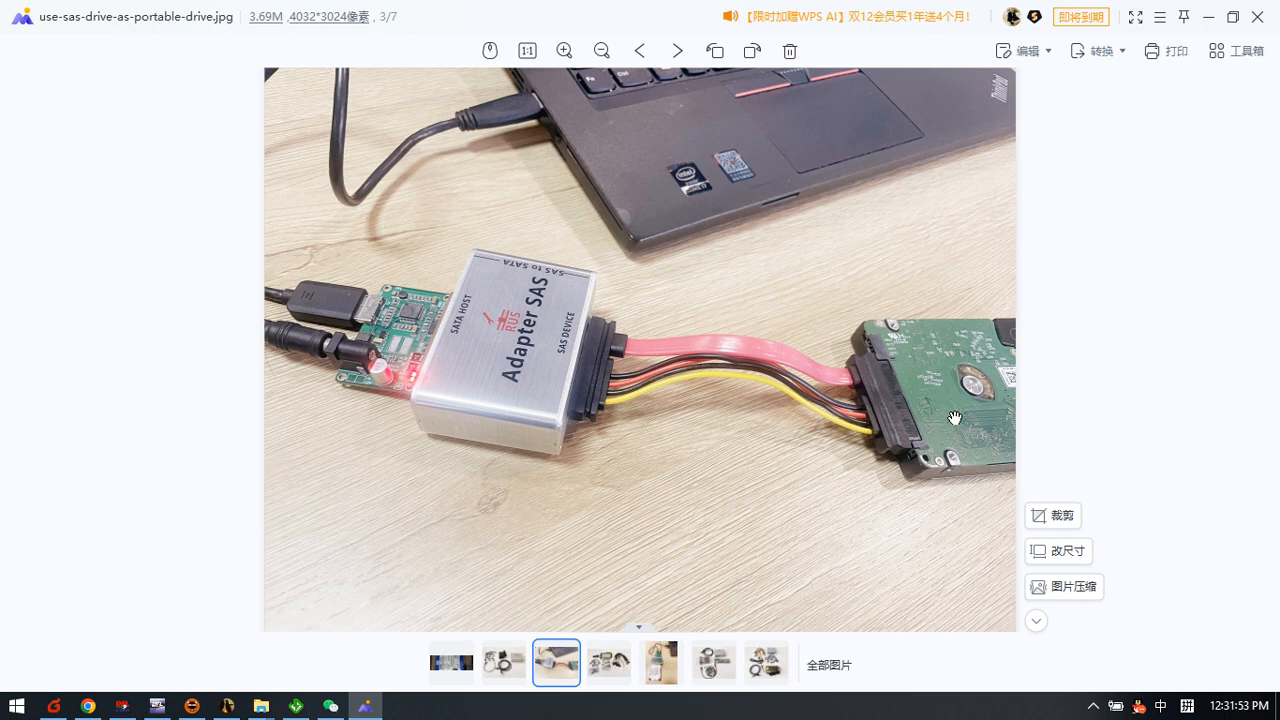
pyautogui.moveTo(880, 446)
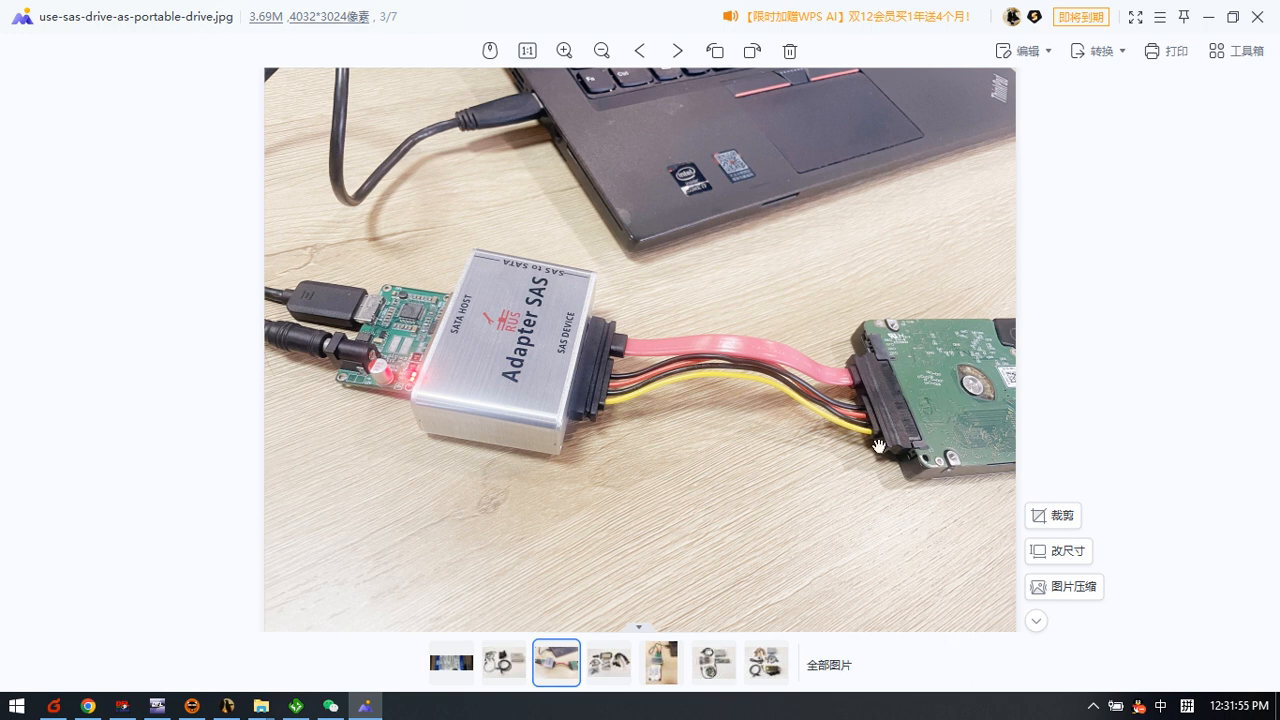
pyautogui.moveTo(908, 434)
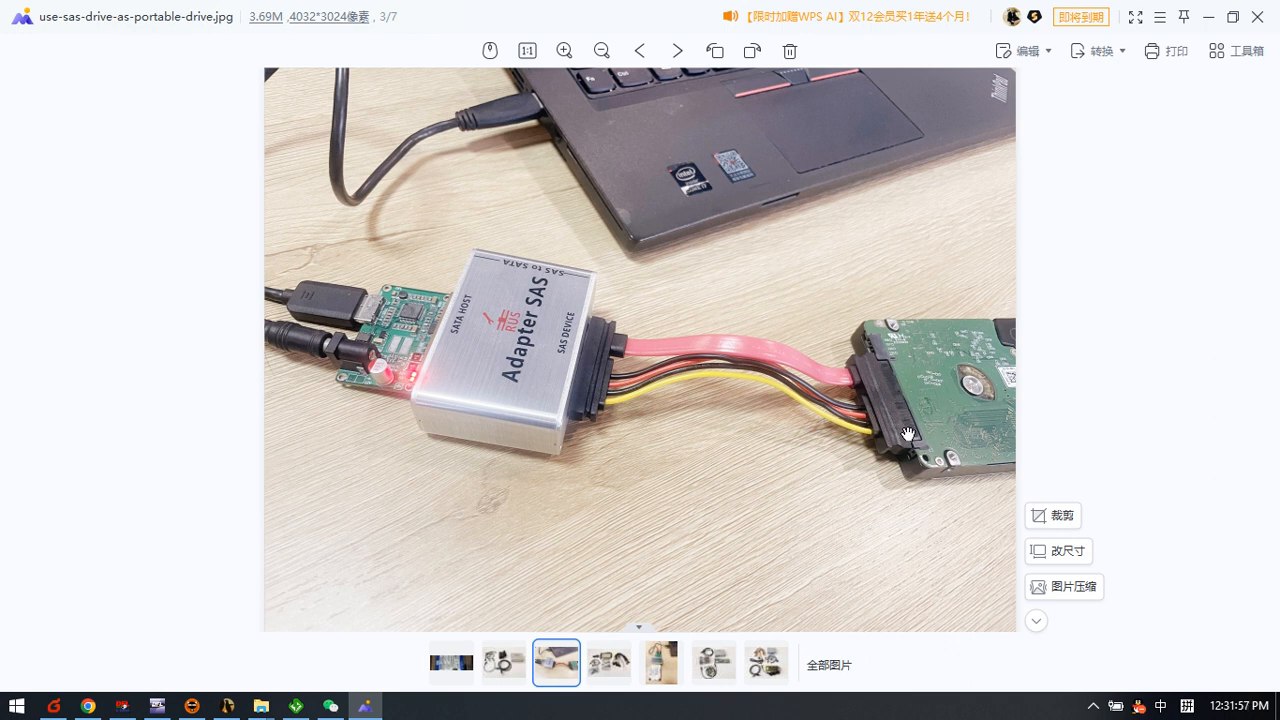
pyautogui.moveTo(660, 376)
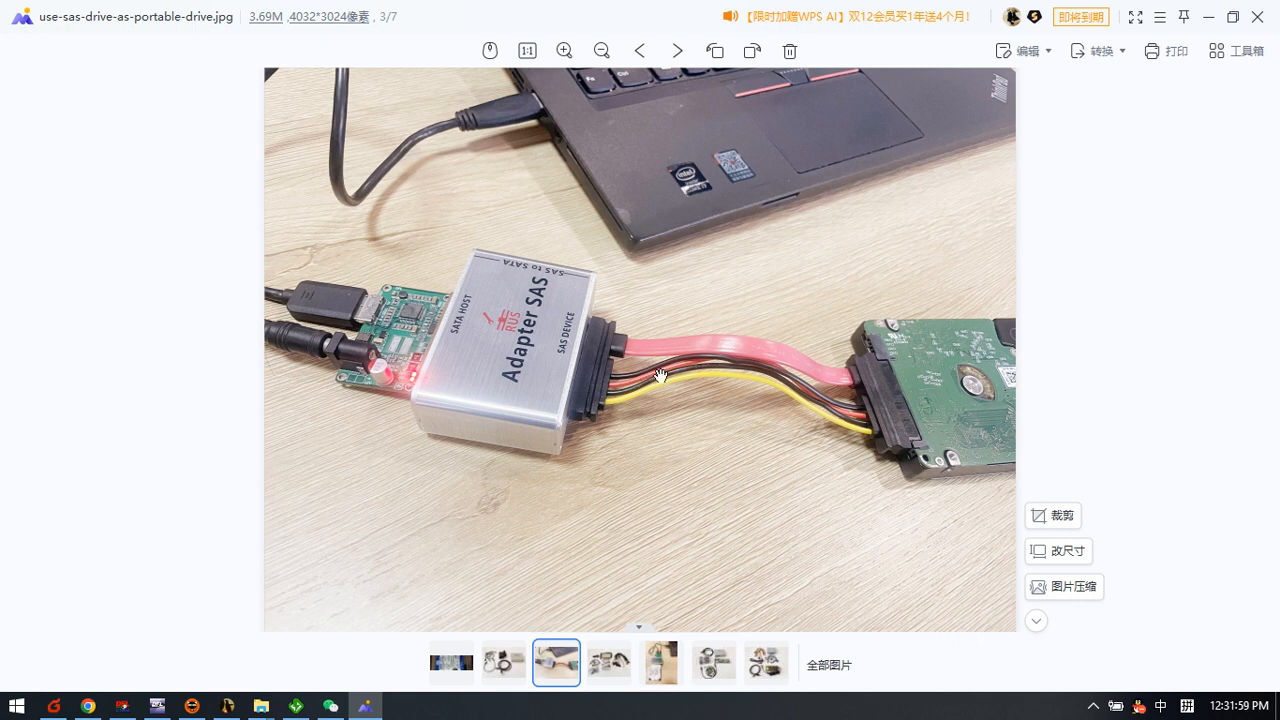
pyautogui.moveTo(704, 368)
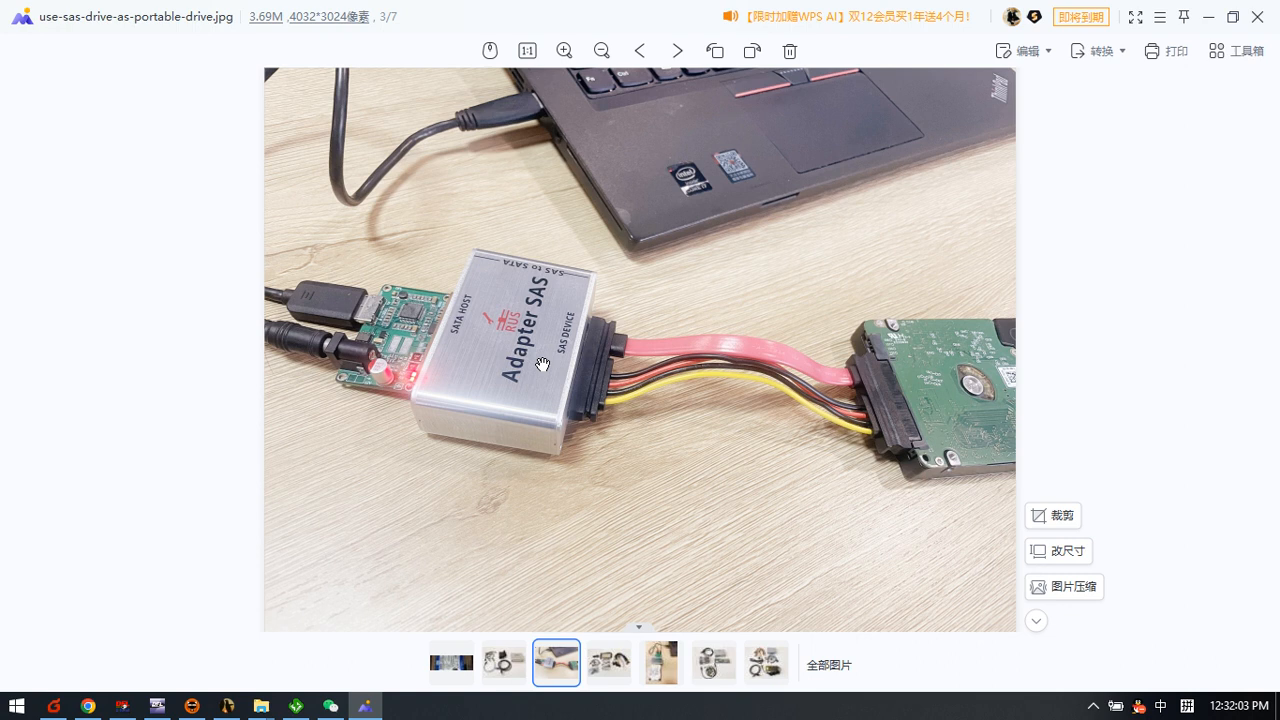
pyautogui.moveTo(522, 372)
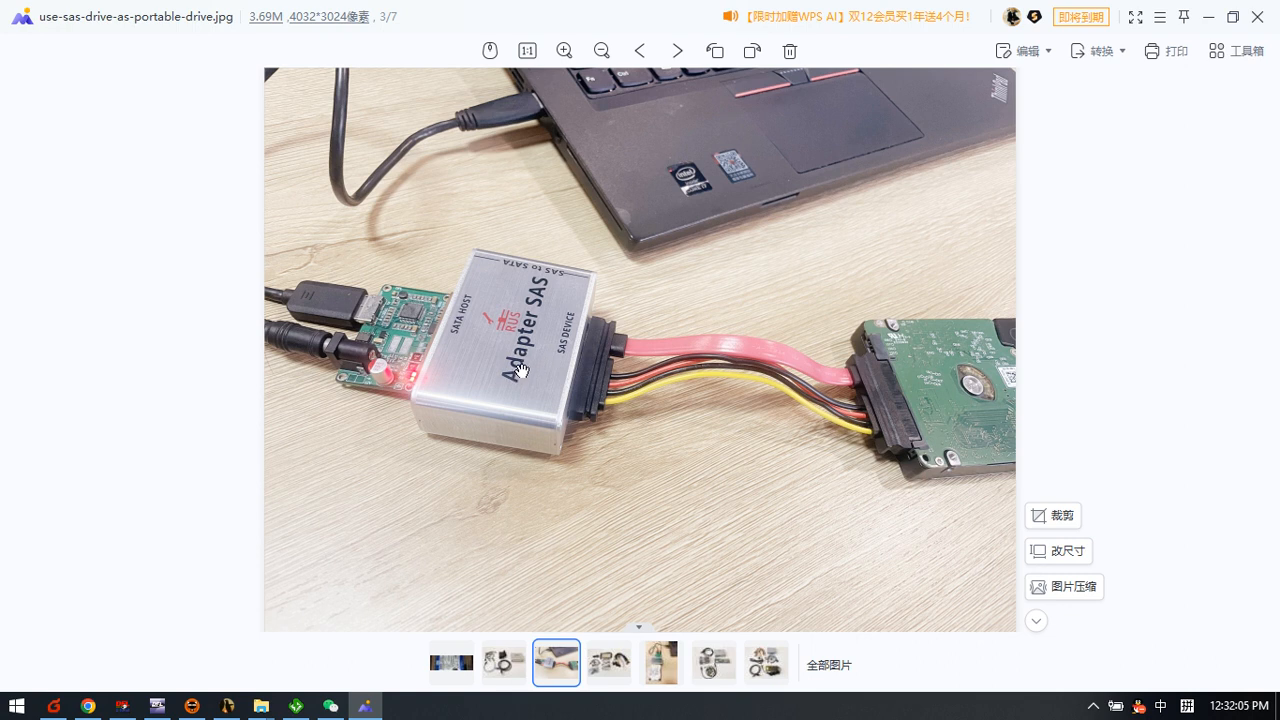
pyautogui.moveTo(352, 344)
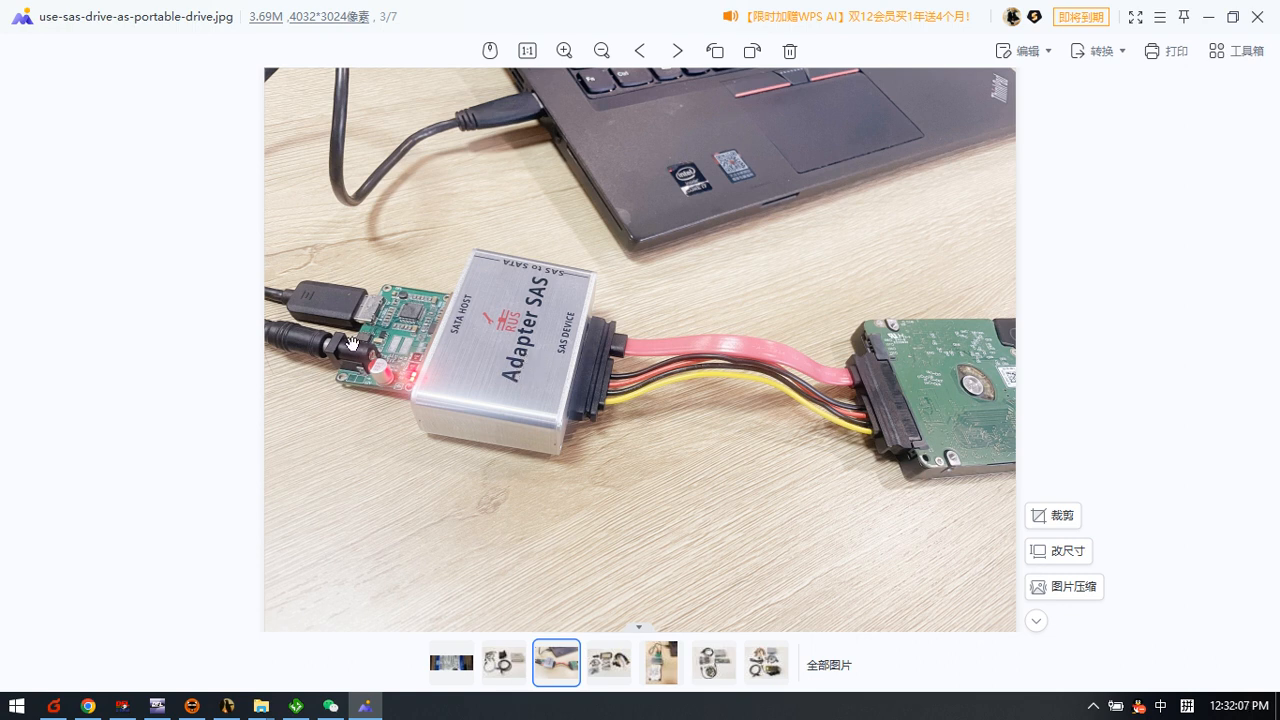
pyautogui.moveTo(392, 344)
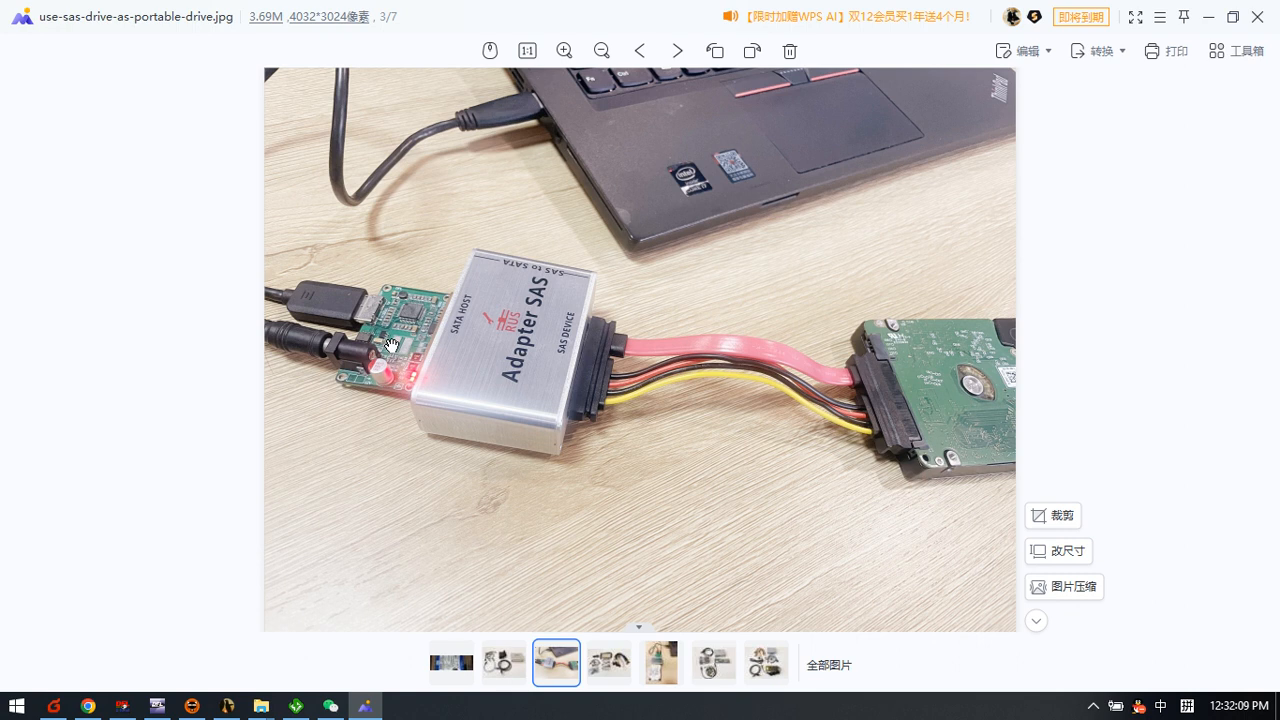
pyautogui.moveTo(340, 308)
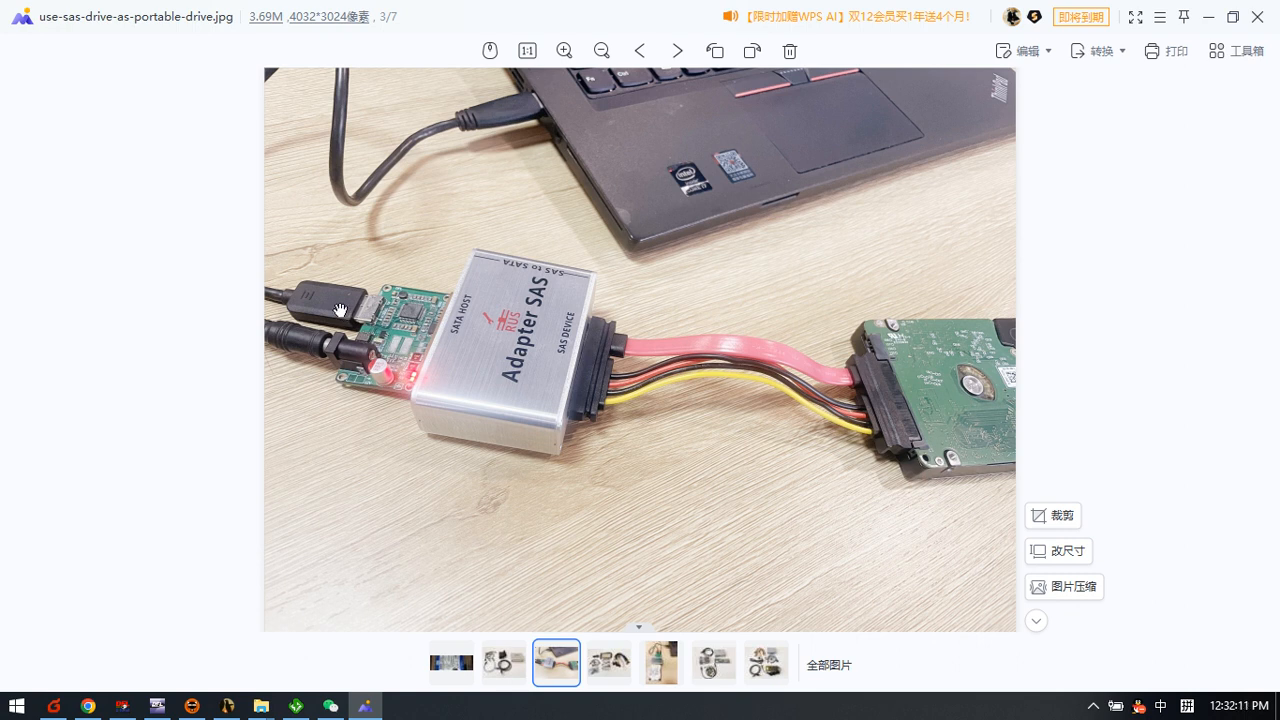
pyautogui.moveTo(720, 148)
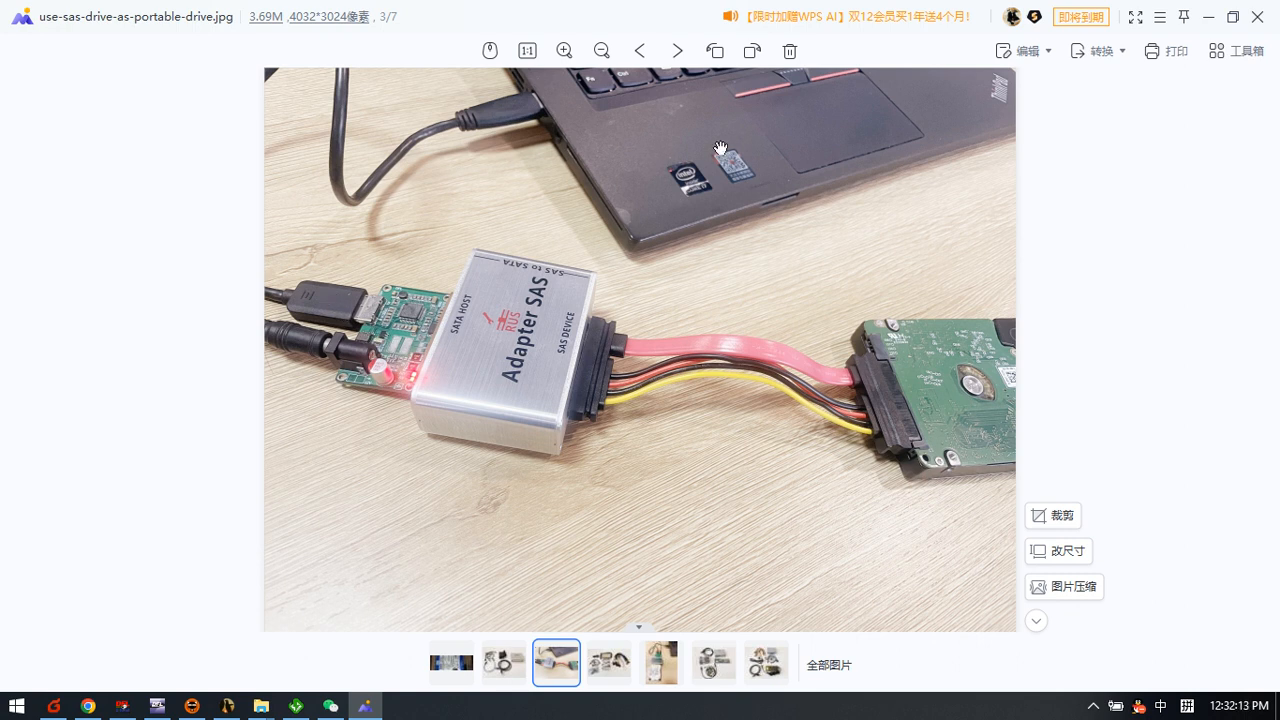
pyautogui.moveTo(366, 172)
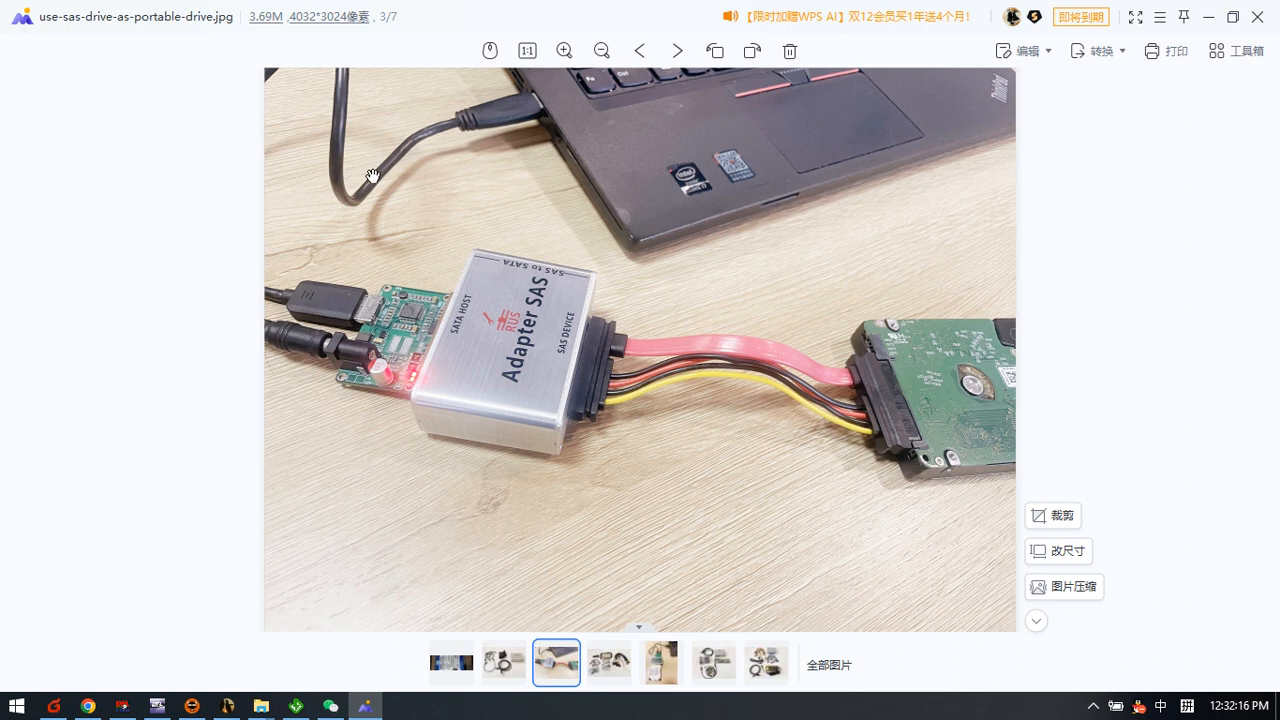
pyautogui.moveTo(388, 356)
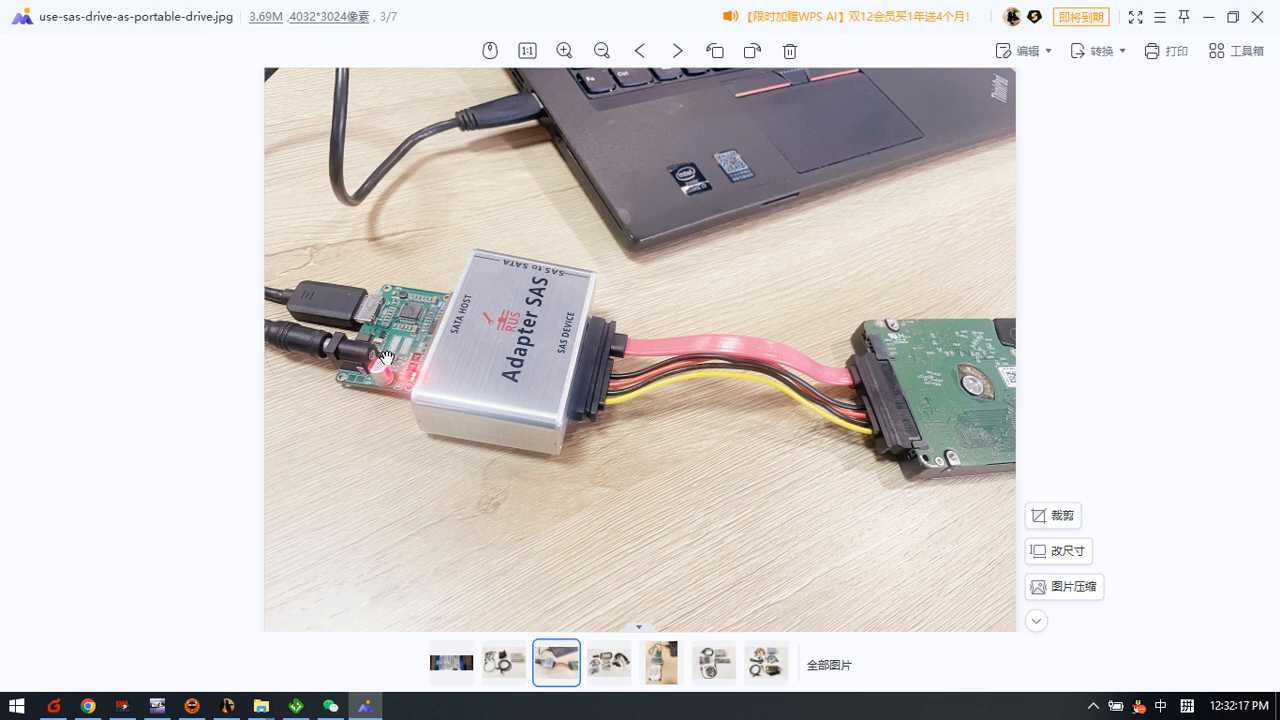
pyautogui.moveTo(650, 398)
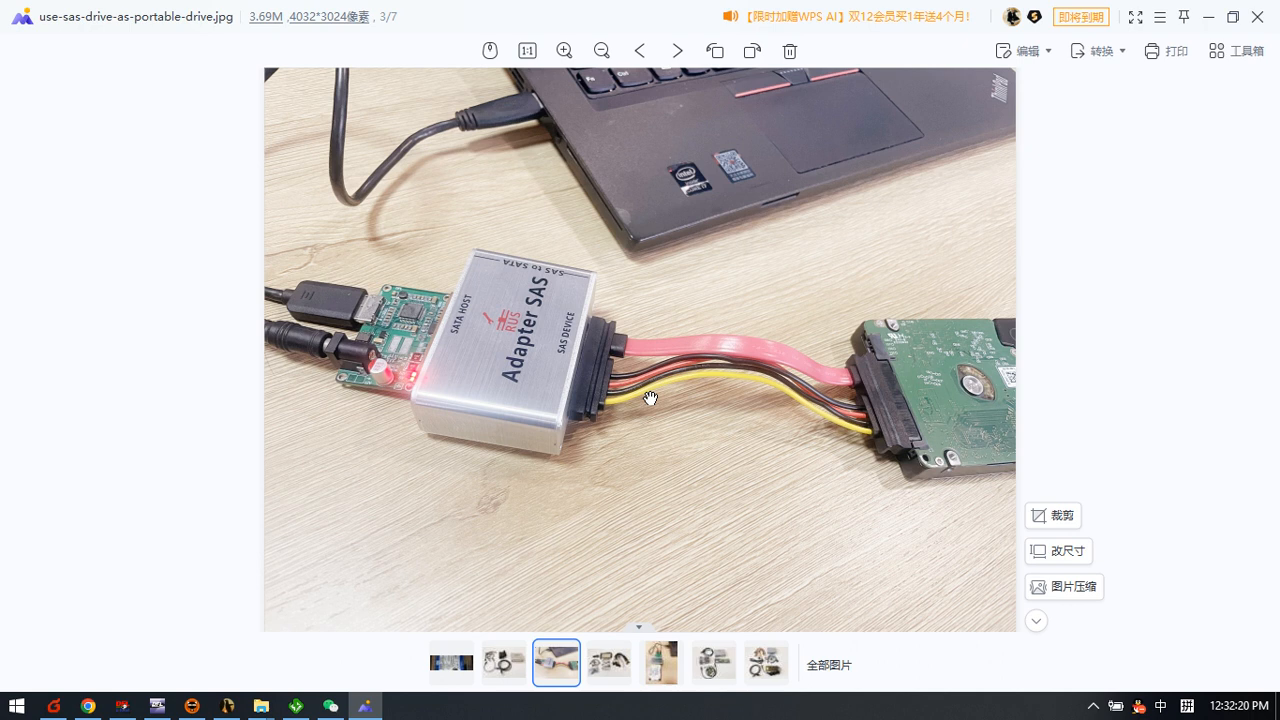
pyautogui.moveTo(528, 360)
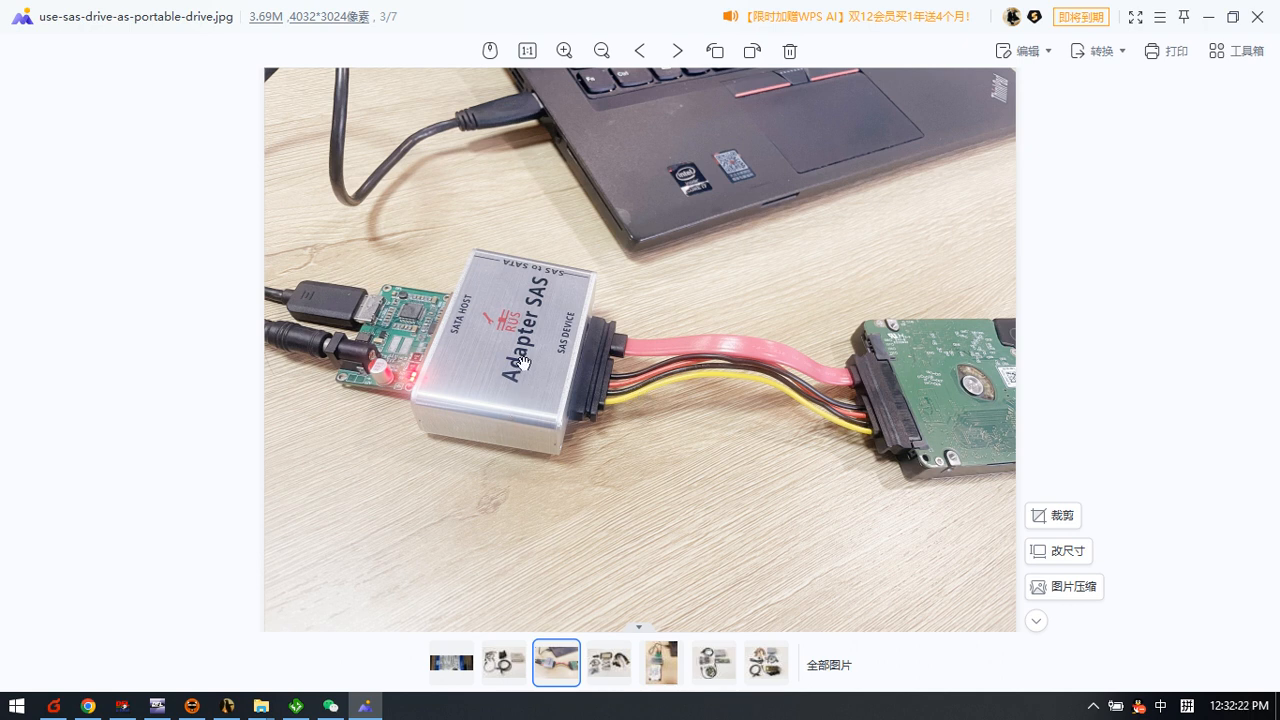
pyautogui.moveTo(388, 348)
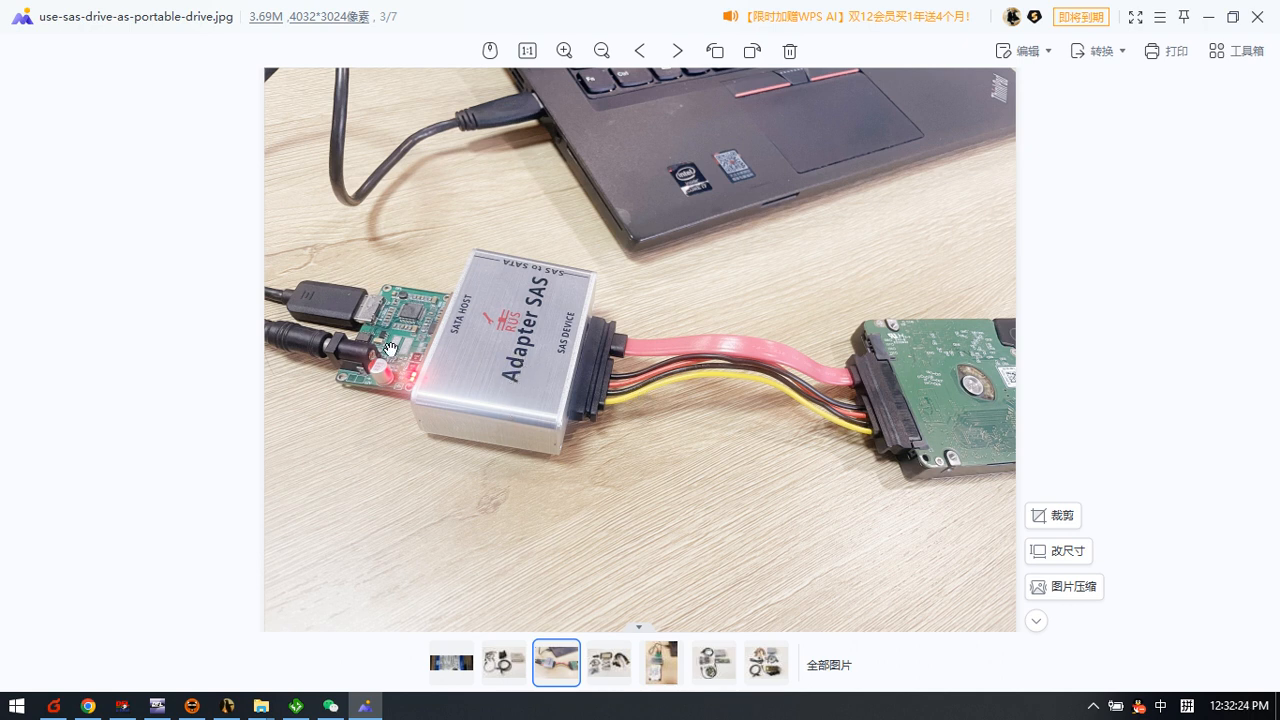
pyautogui.moveTo(390, 330)
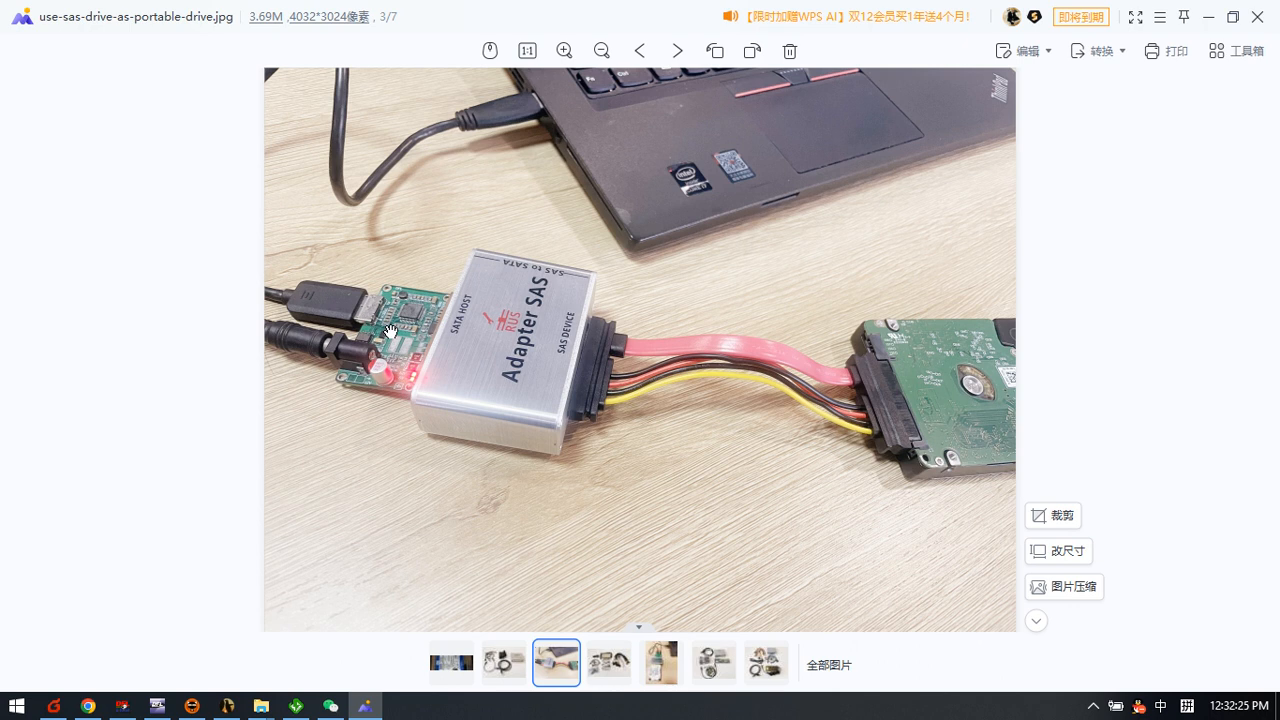
pyautogui.moveTo(436, 310)
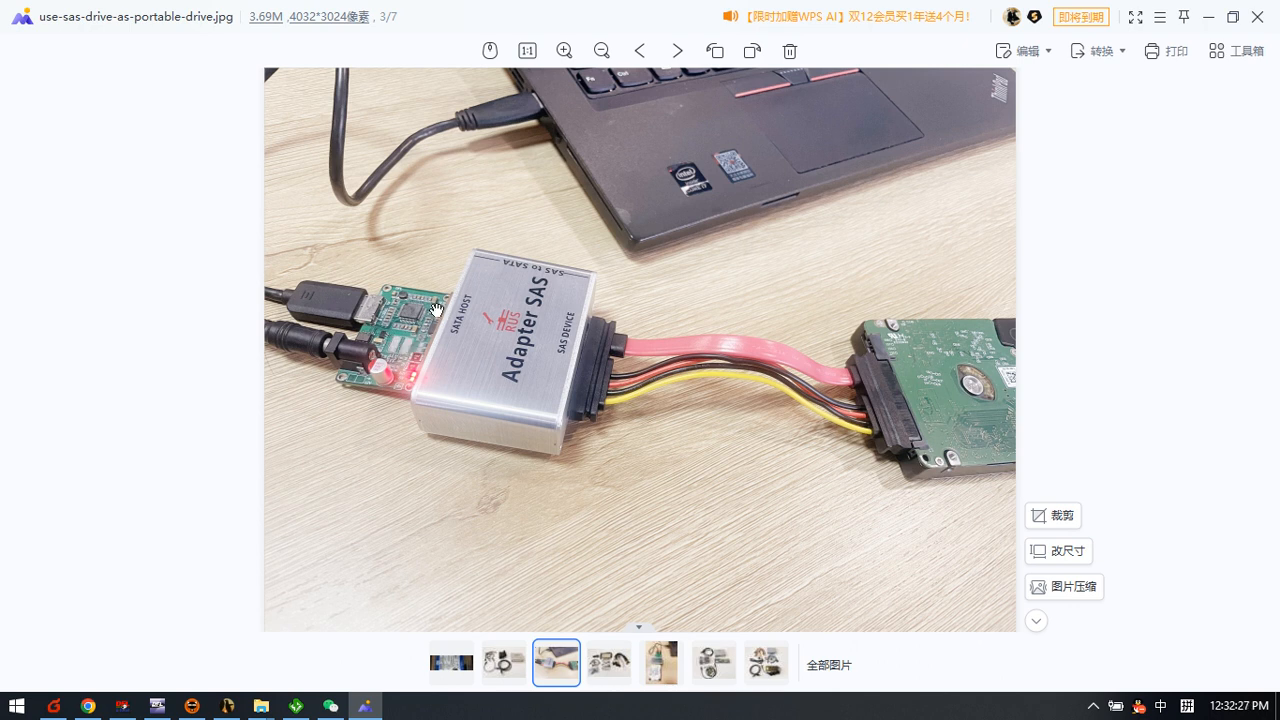
pyautogui.moveTo(932, 364)
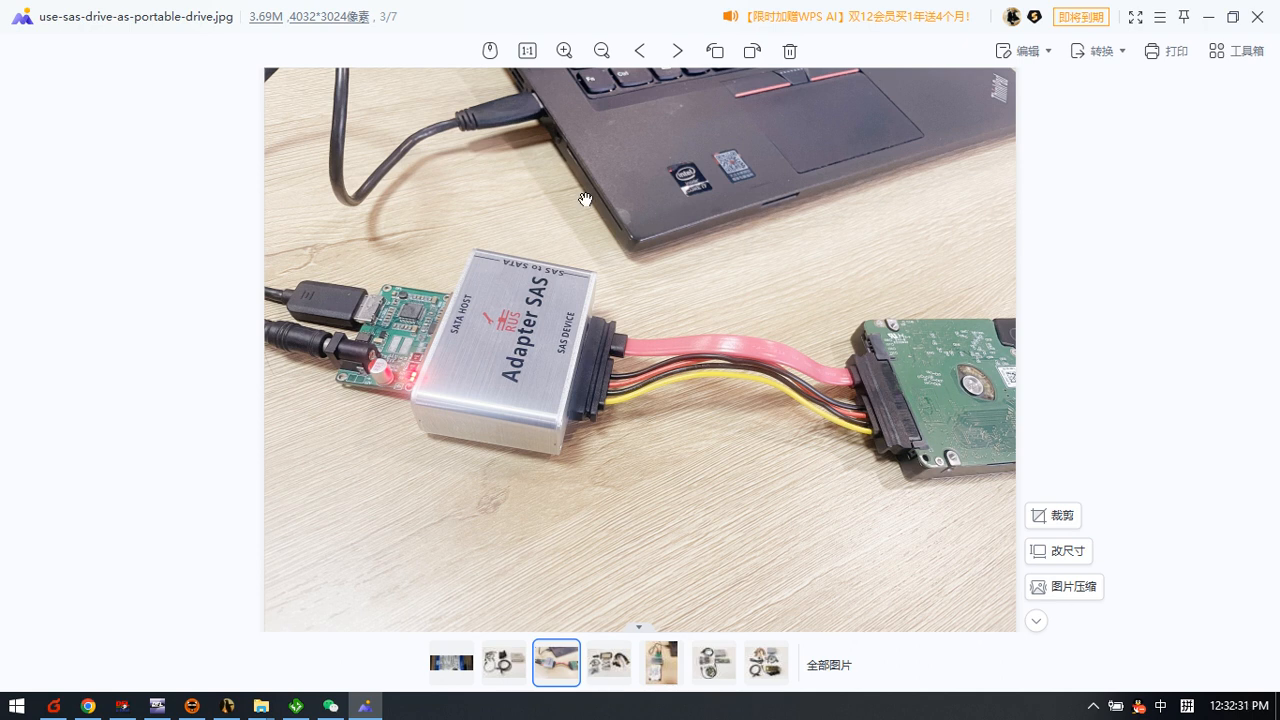
pyautogui.moveTo(684, 232)
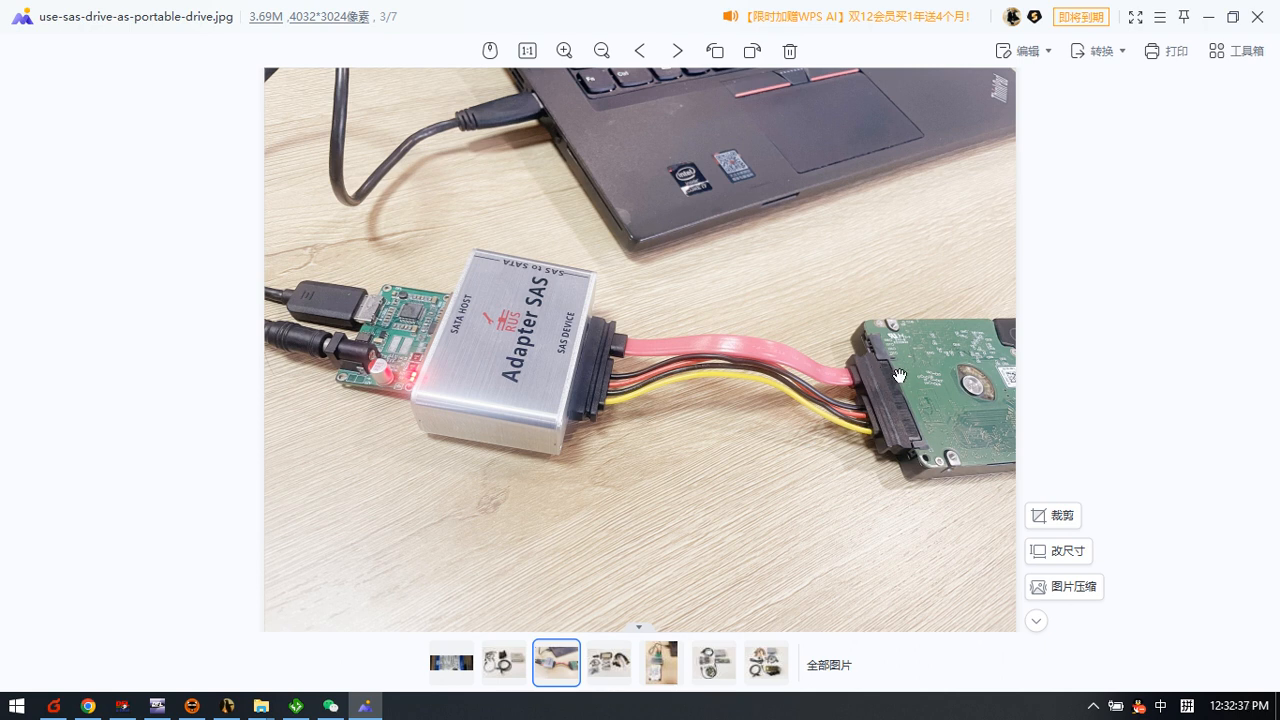
pyautogui.moveTo(884, 388)
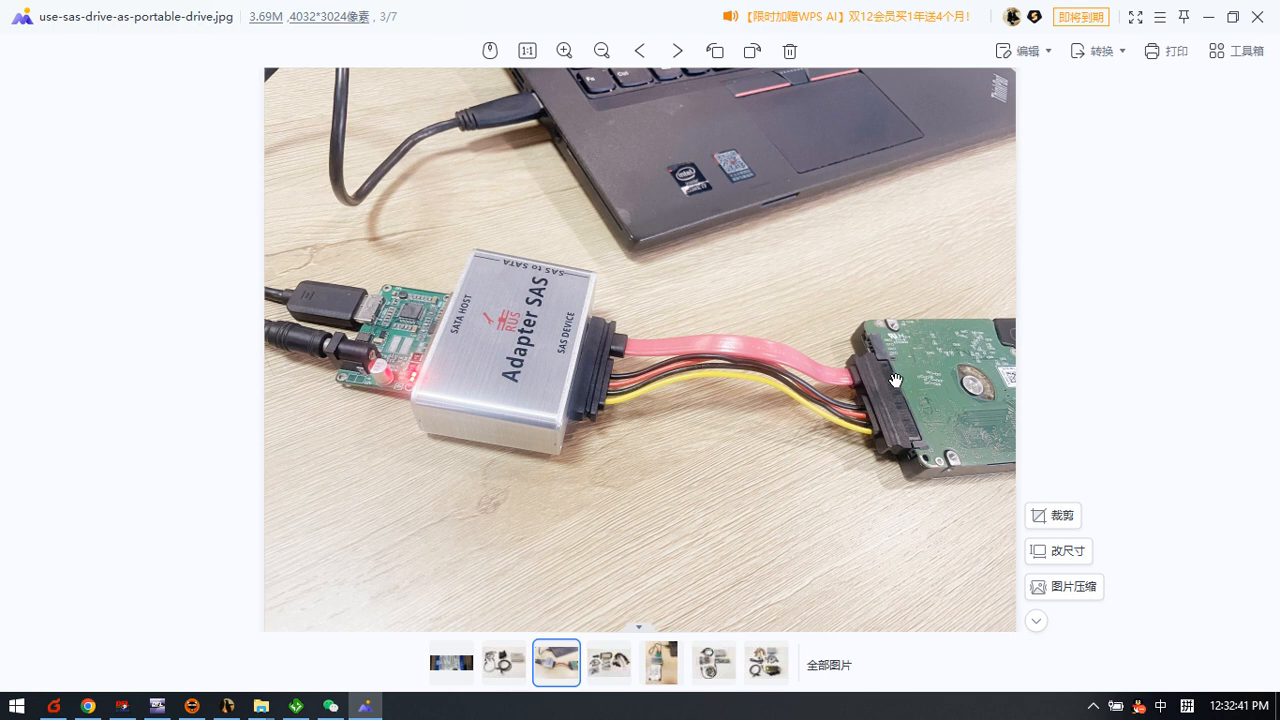
pyautogui.moveTo(932, 340)
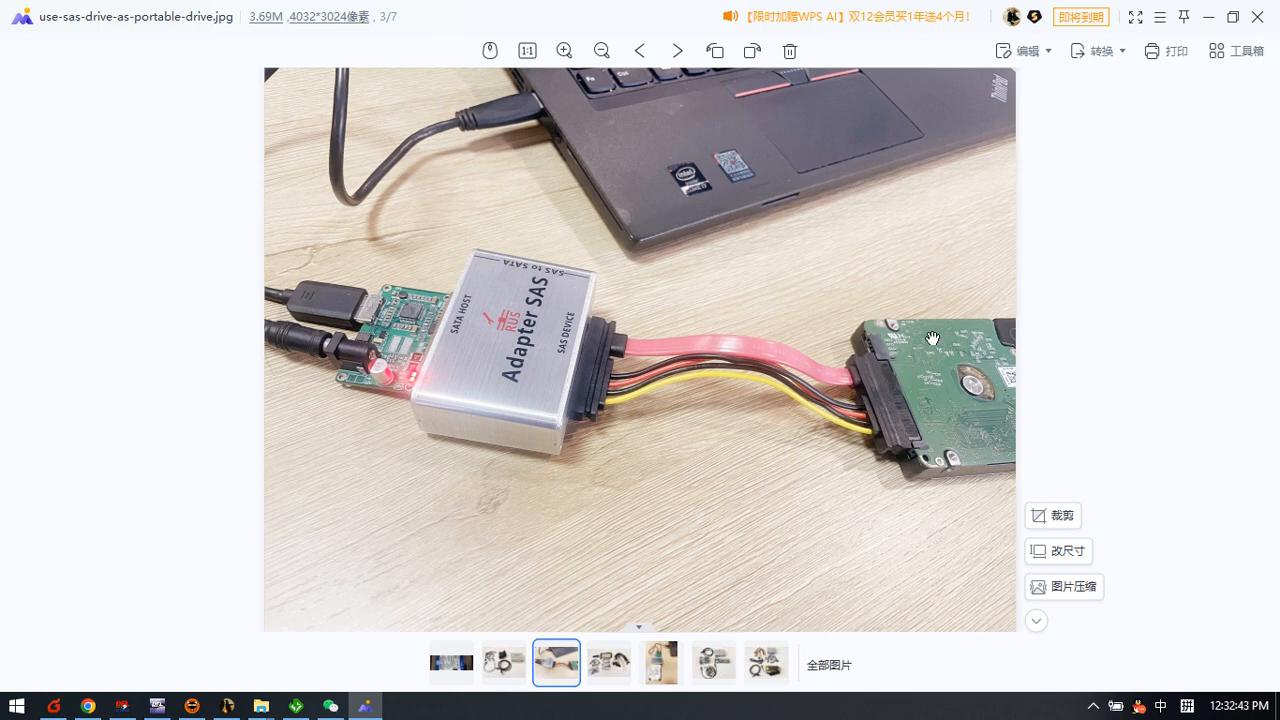
pyautogui.moveTo(540, 346)
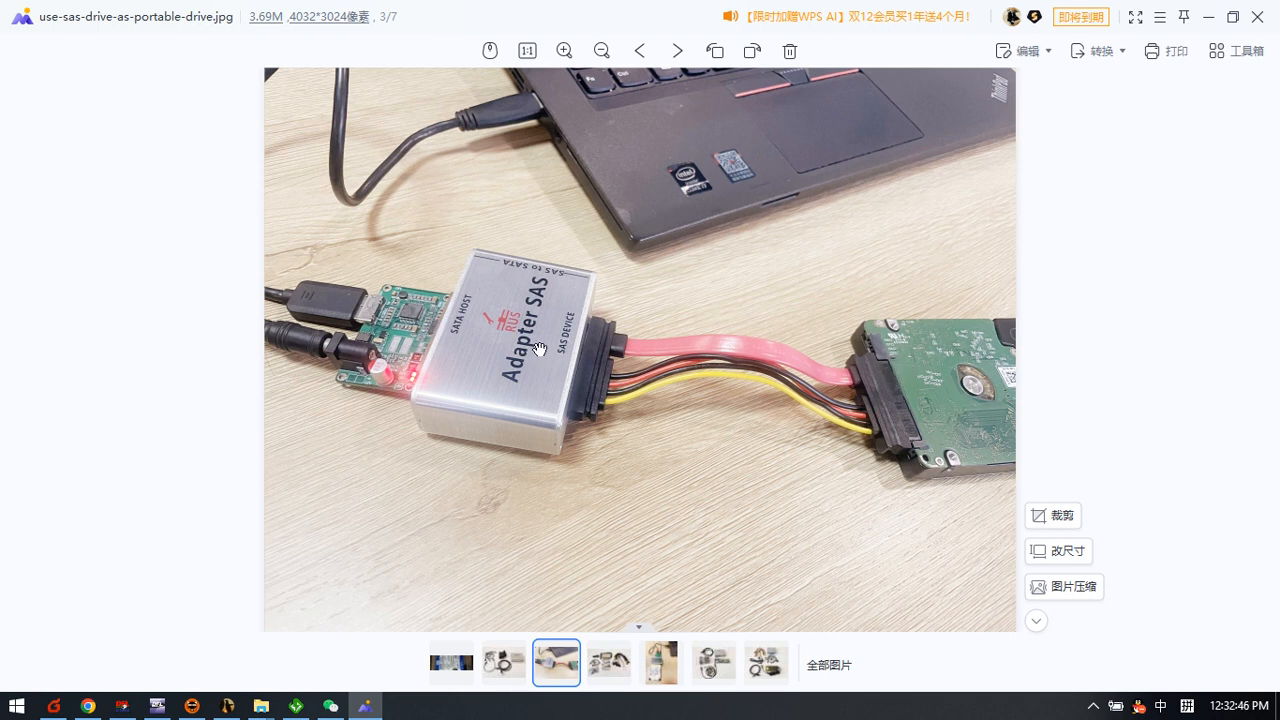
pyautogui.moveTo(512, 352)
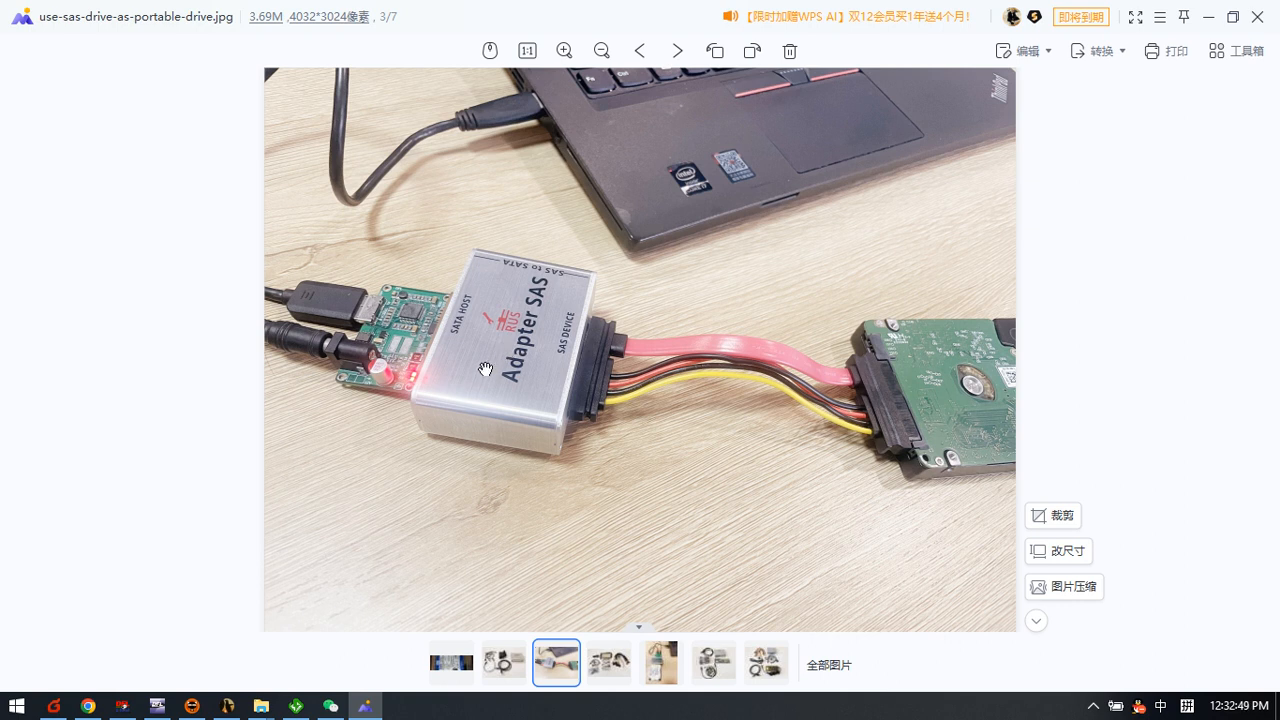
pyautogui.moveTo(260, 704)
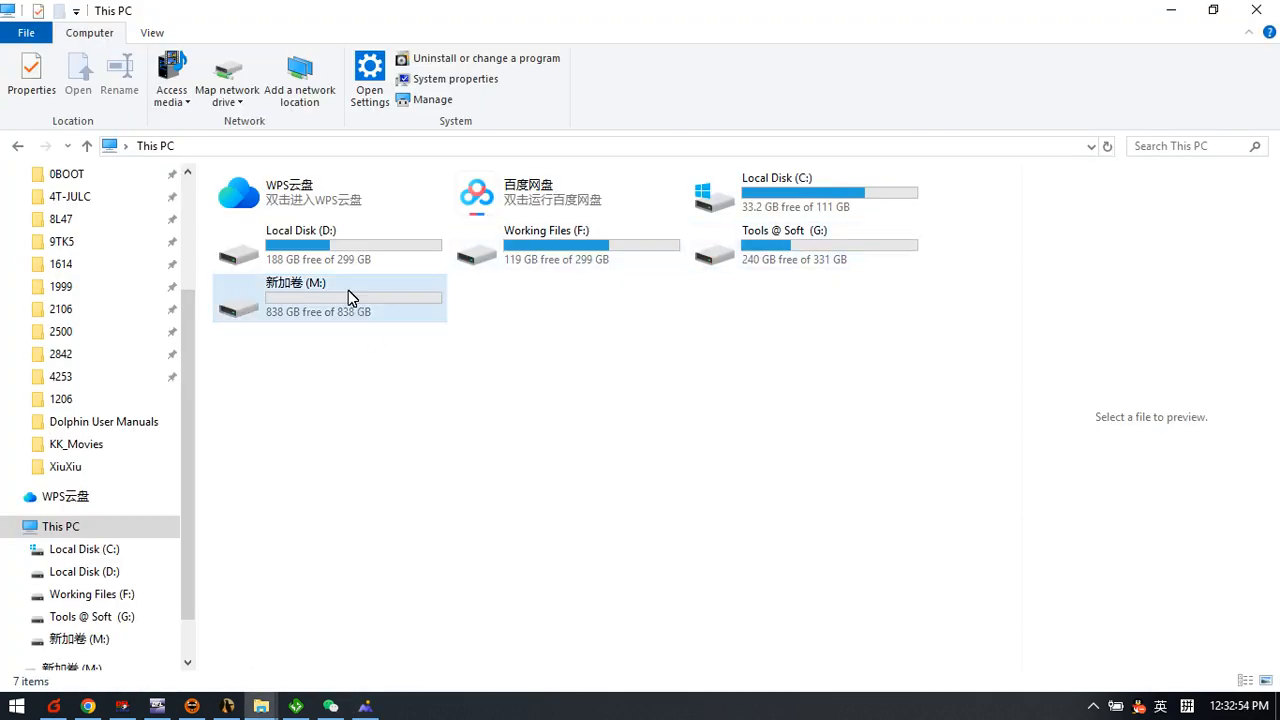
pyautogui.click(330, 296)
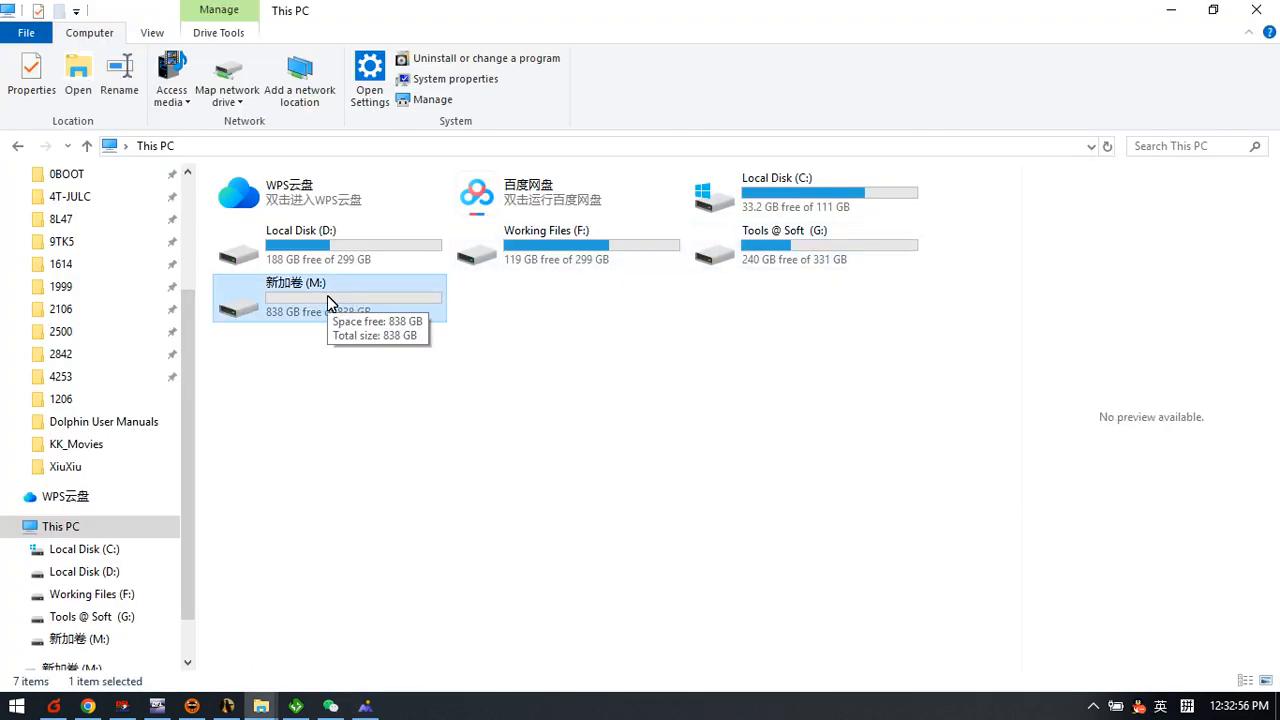
pyautogui.doubleClick(296, 282)
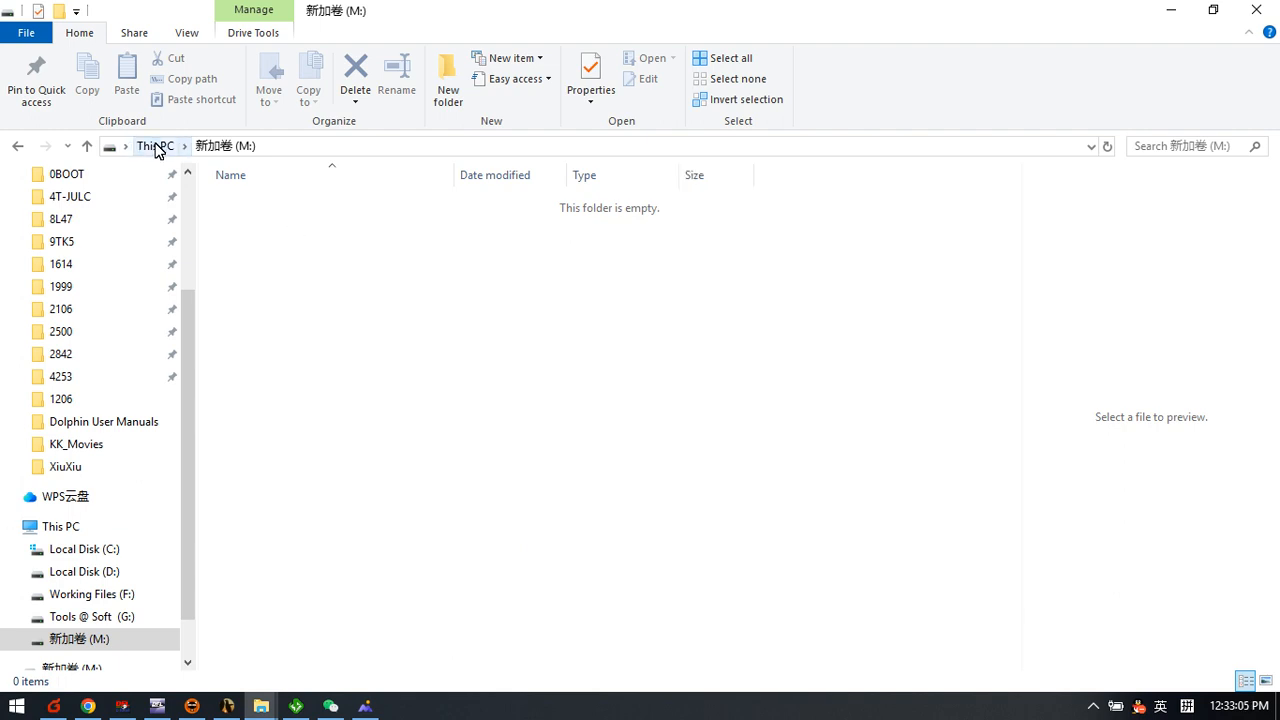
pyautogui.click(156, 146)
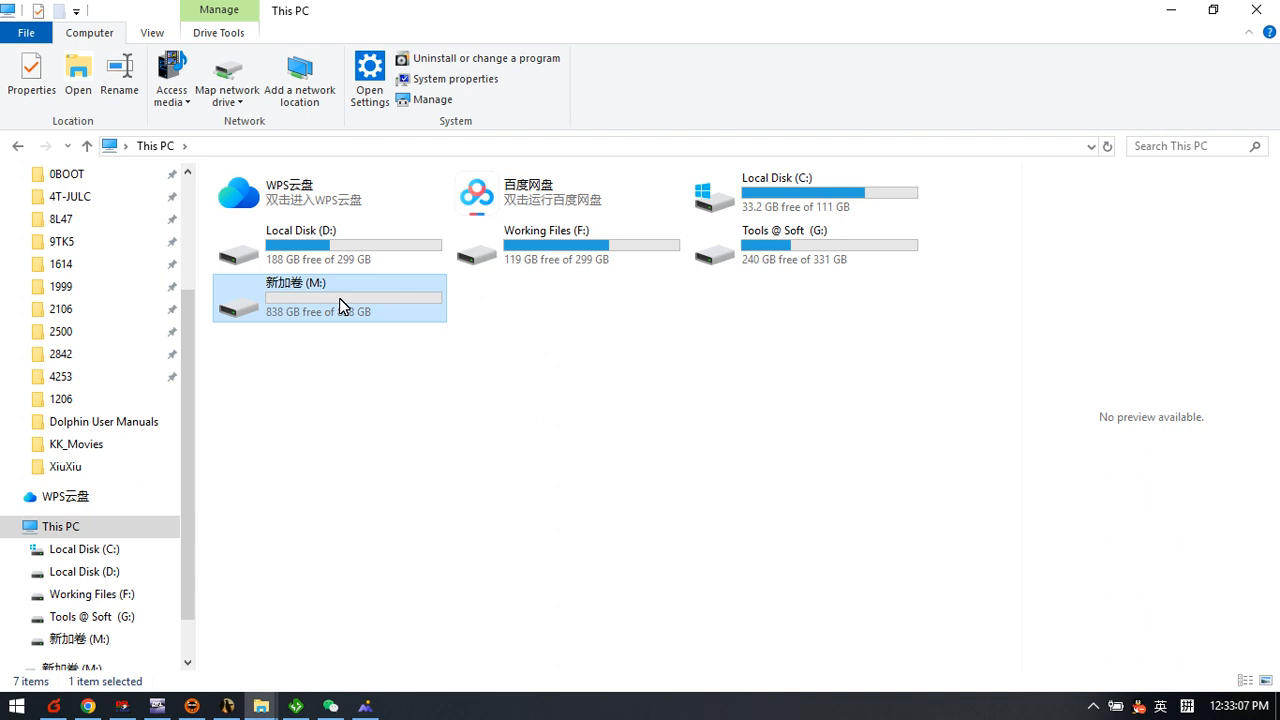
pyautogui.moveTo(352, 304)
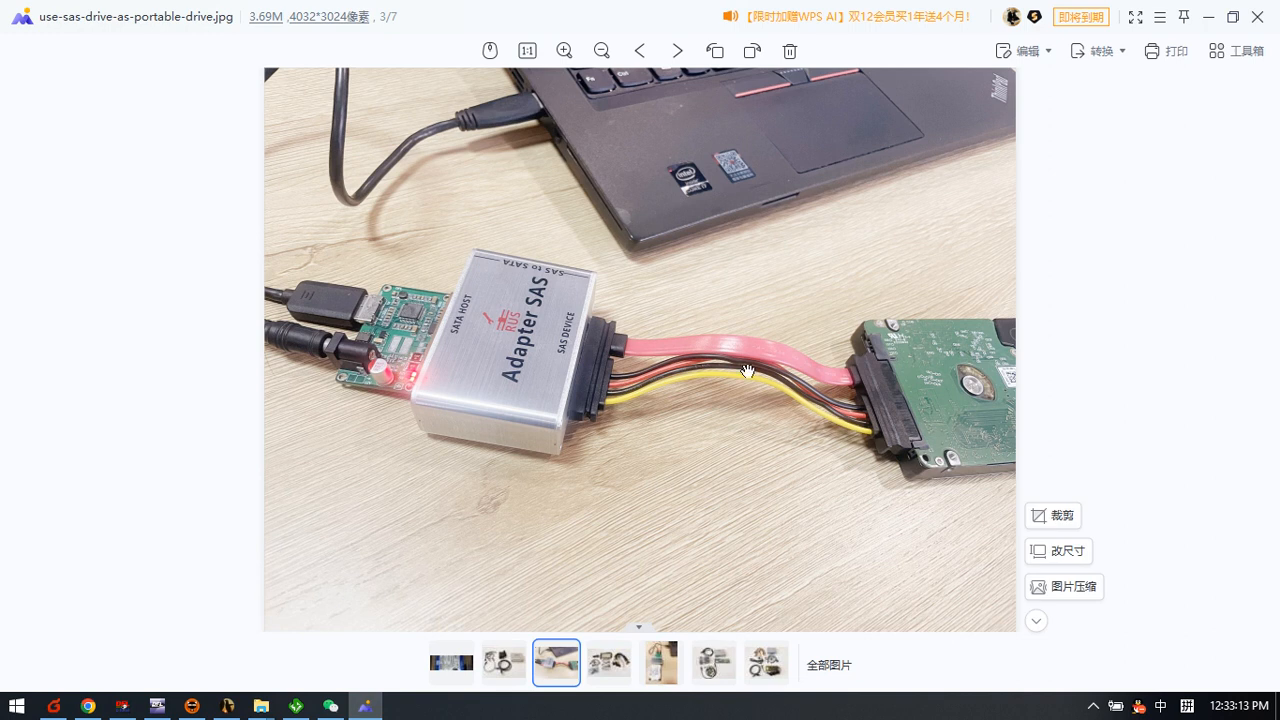
pyautogui.moveTo(398, 344)
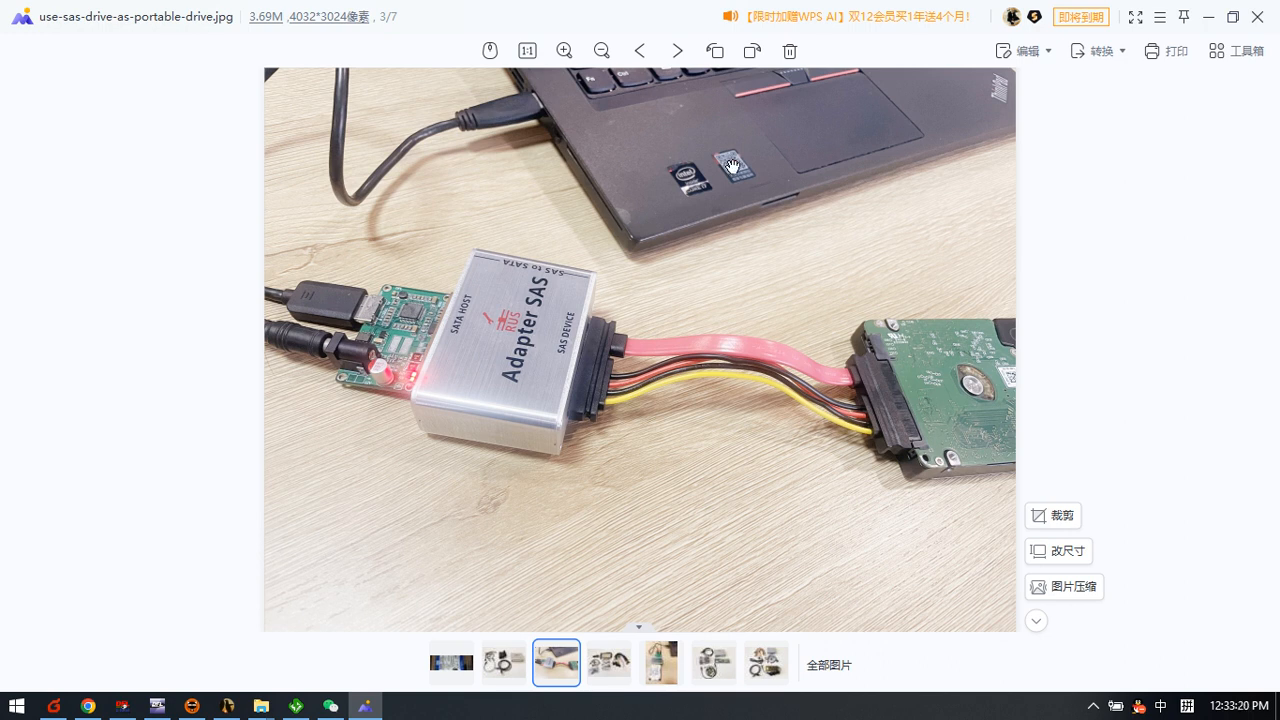
pyautogui.moveTo(712, 208)
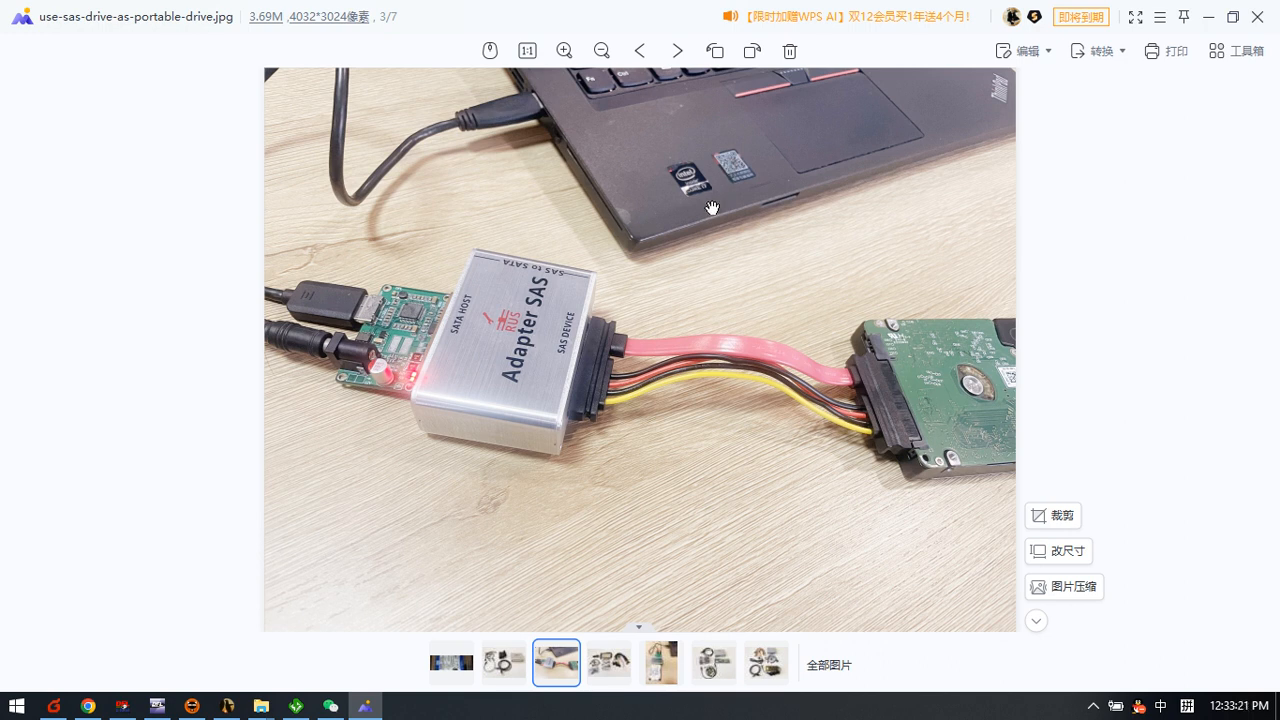